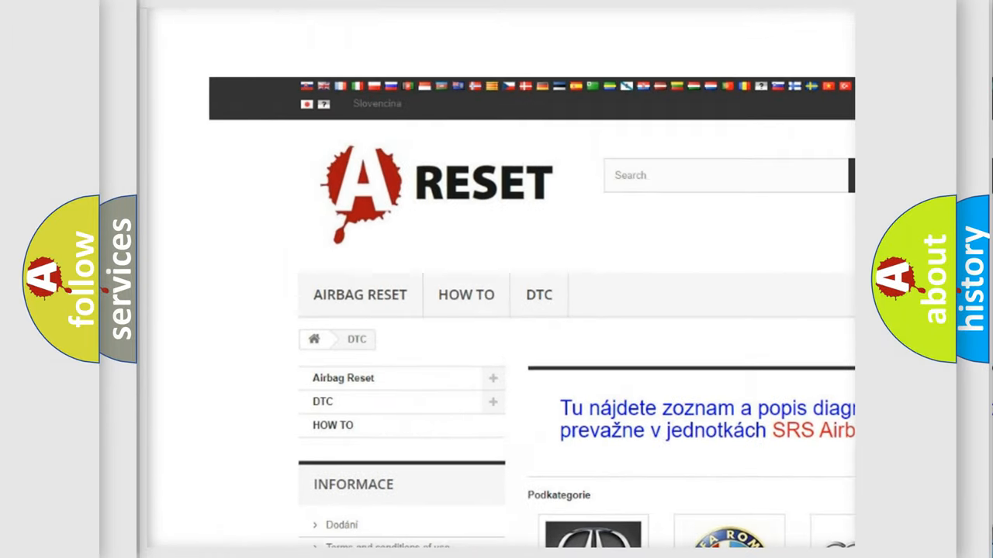
# - Open the Lincoln DTC page and browse its list of trouble code subcategories
pyautogui.scroll(-3)
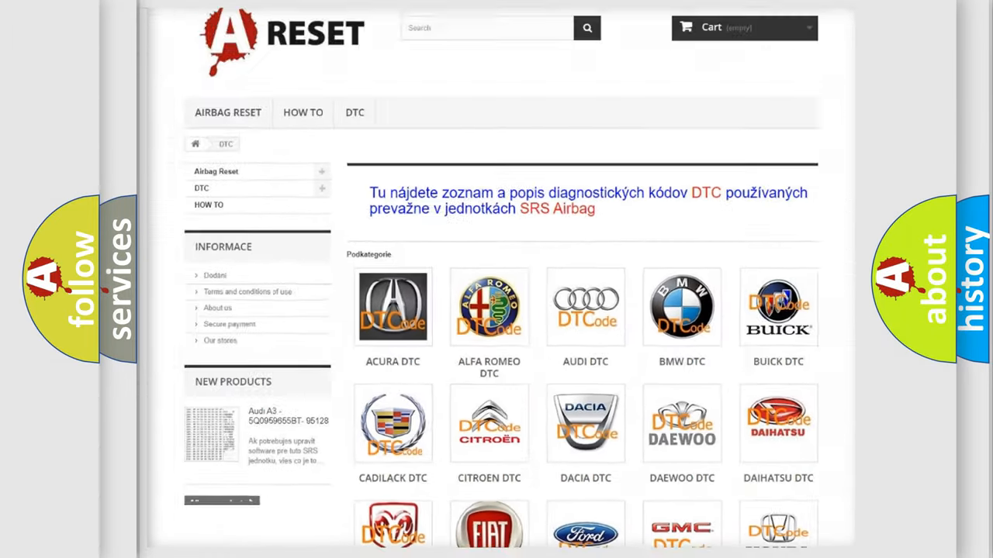
pyautogui.scroll(-3)
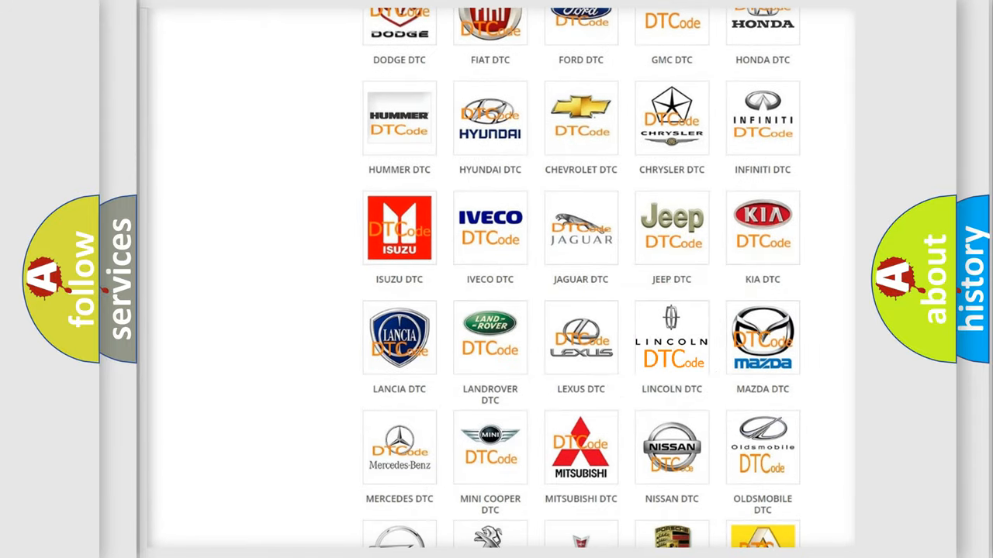
pyautogui.click(671, 337)
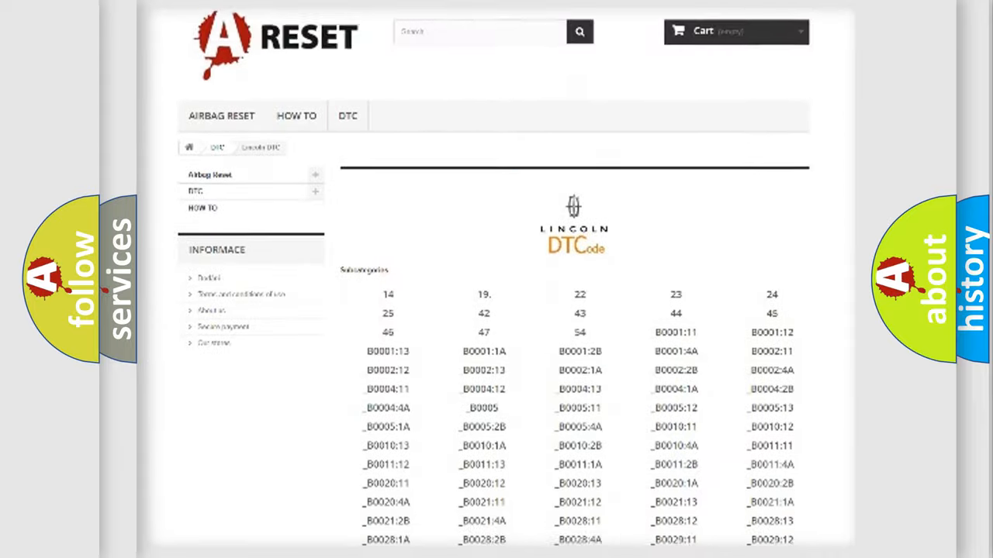
pyautogui.scroll(-3)
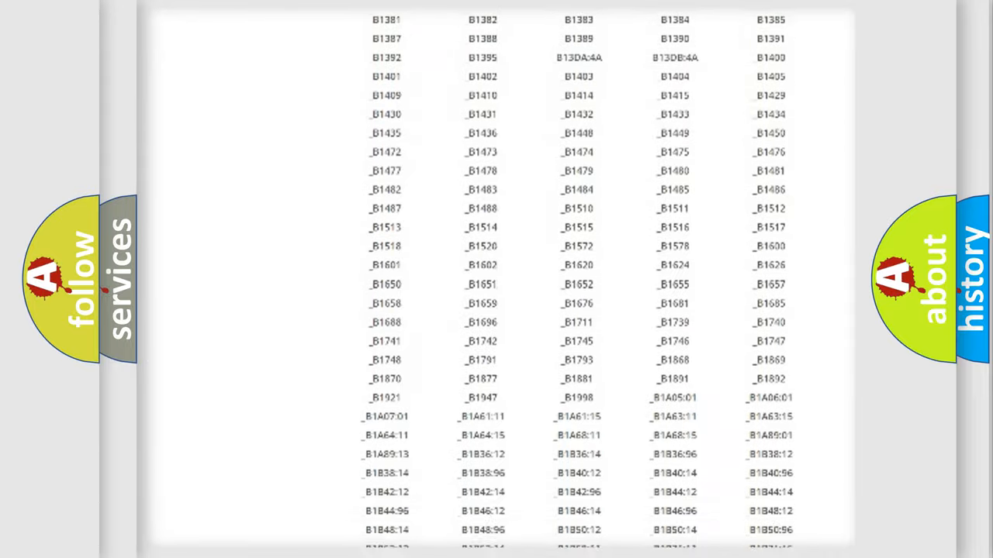
pyautogui.scroll(3)
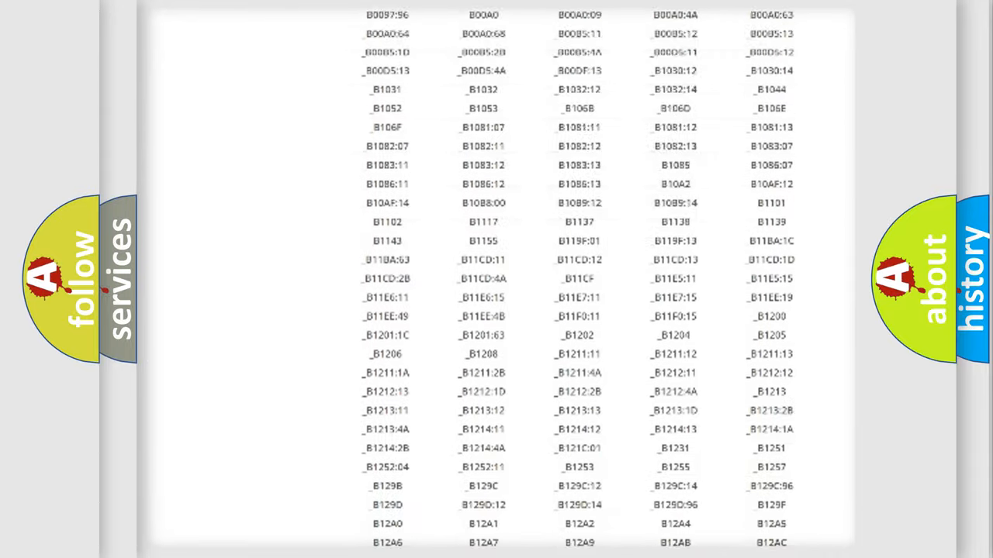
pyautogui.scroll(3)
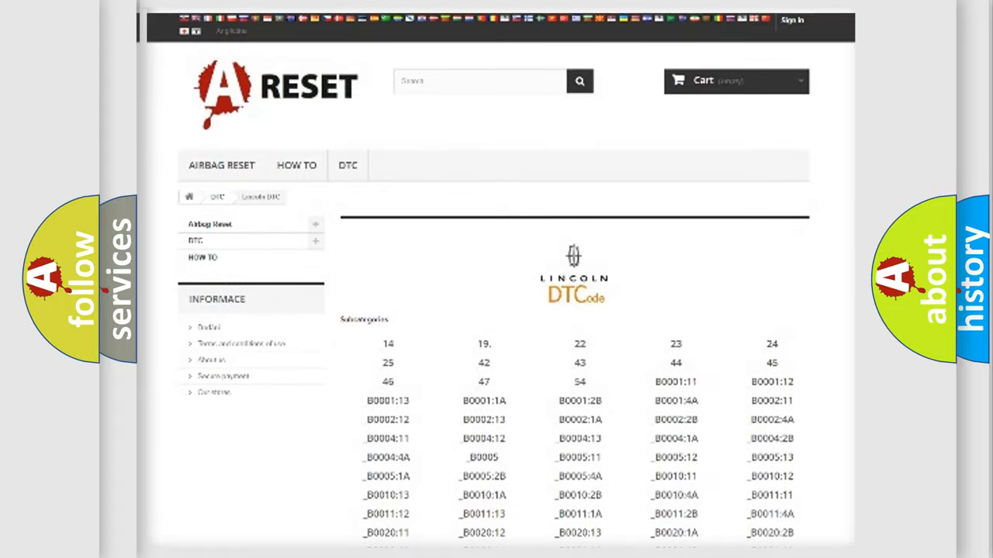